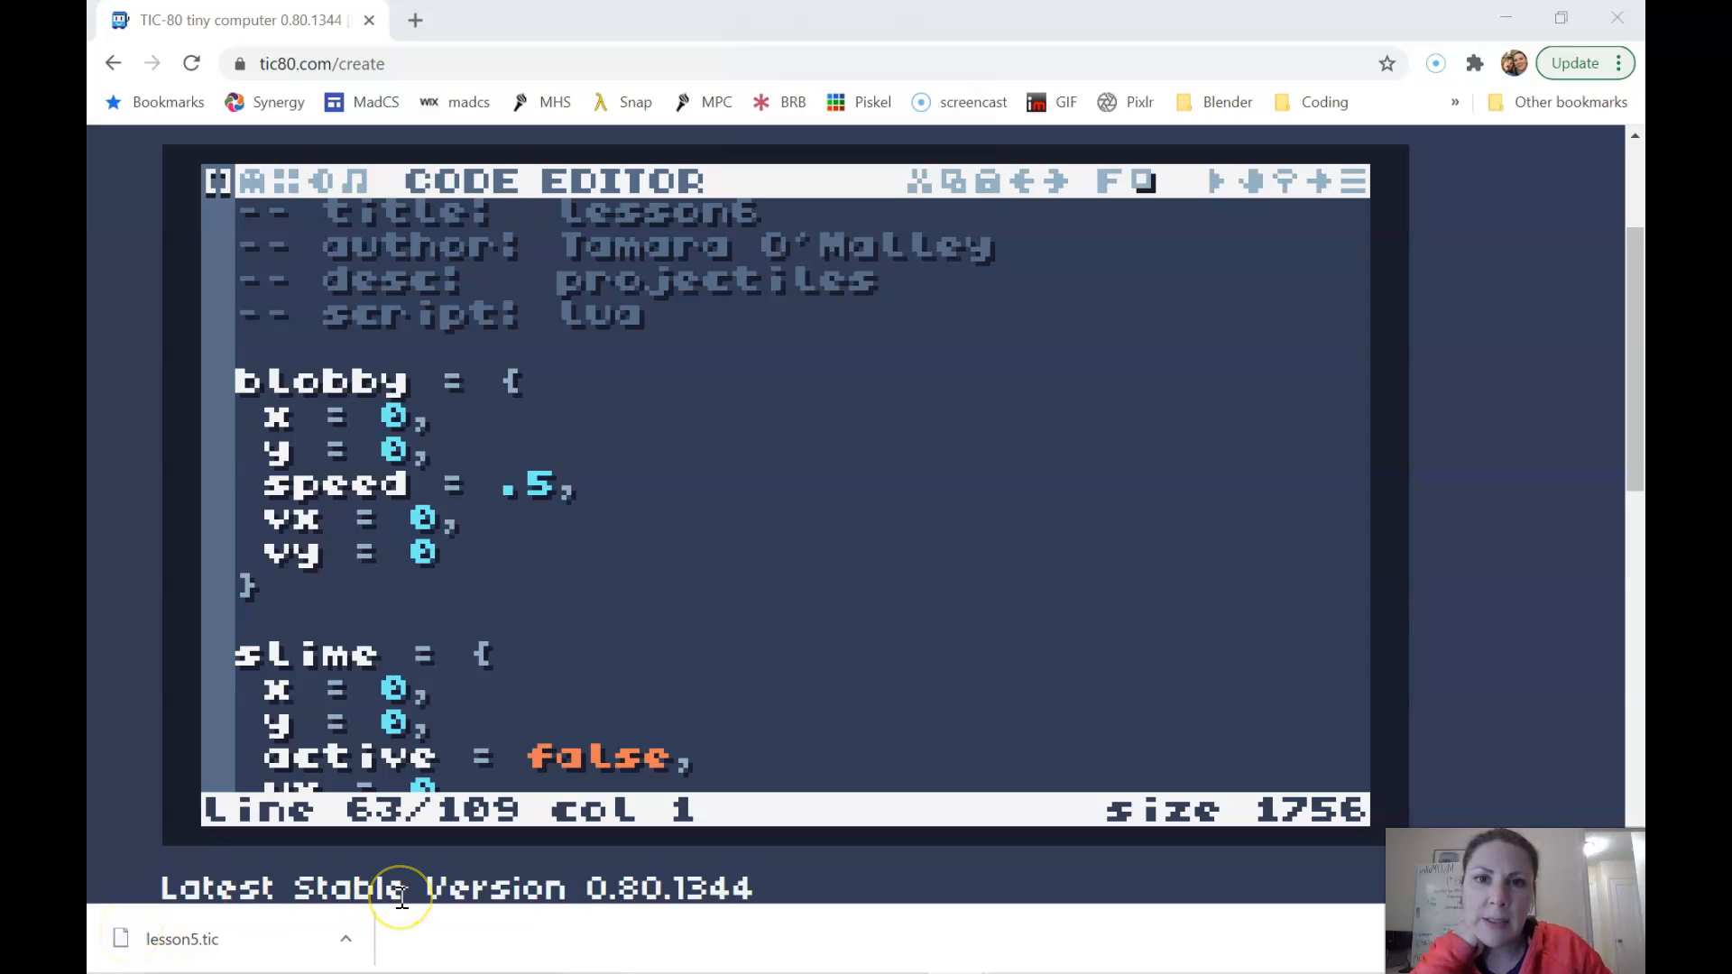
pyautogui.moveTo(400, 884)
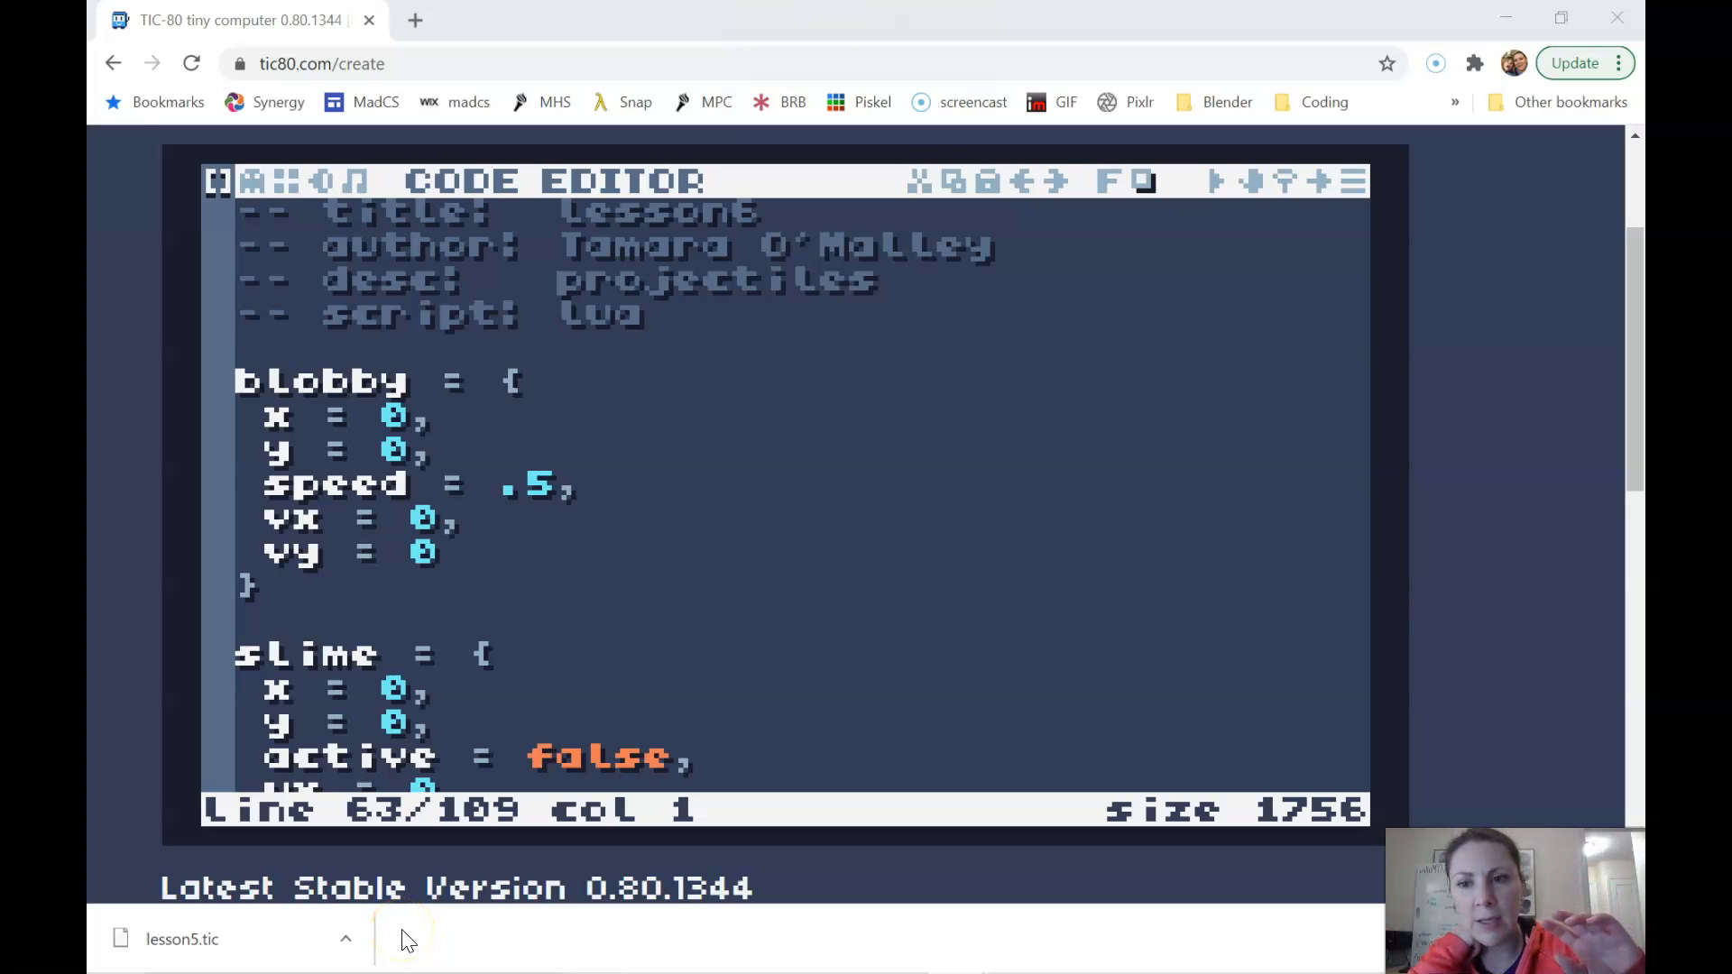
pyautogui.moveTo(359, 233)
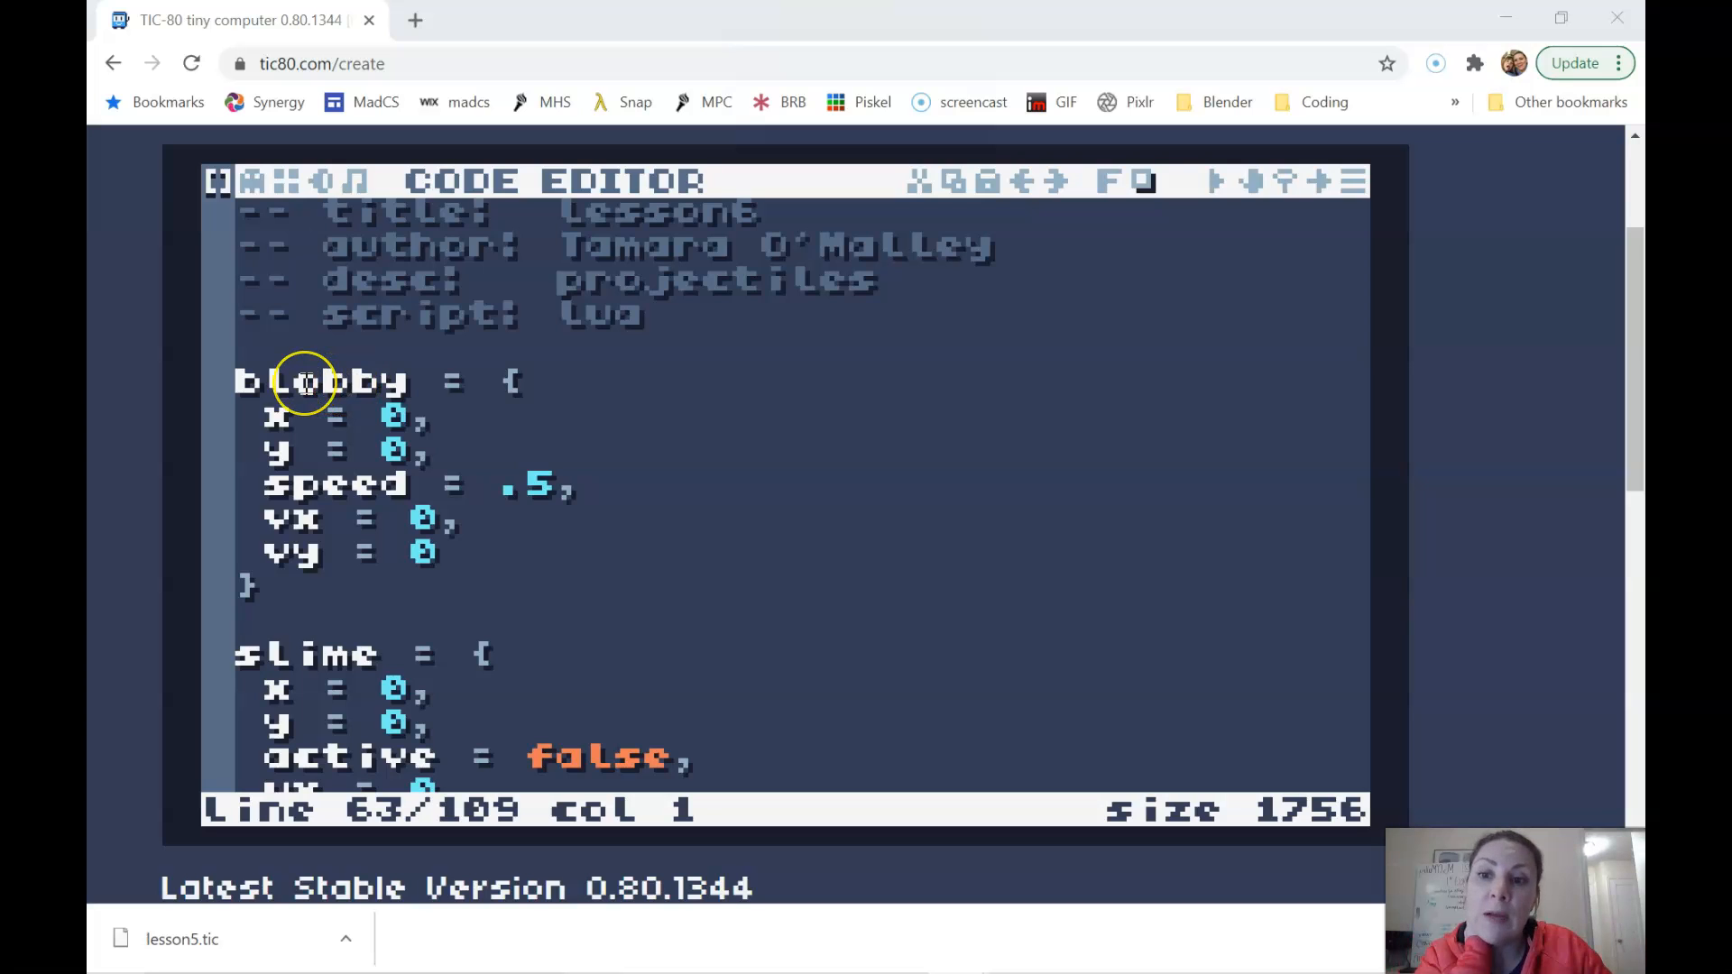
# Select the word blobby, then scroll past the slime table, gravity and TIC() to moveBlobby
pyautogui.click(306, 383)
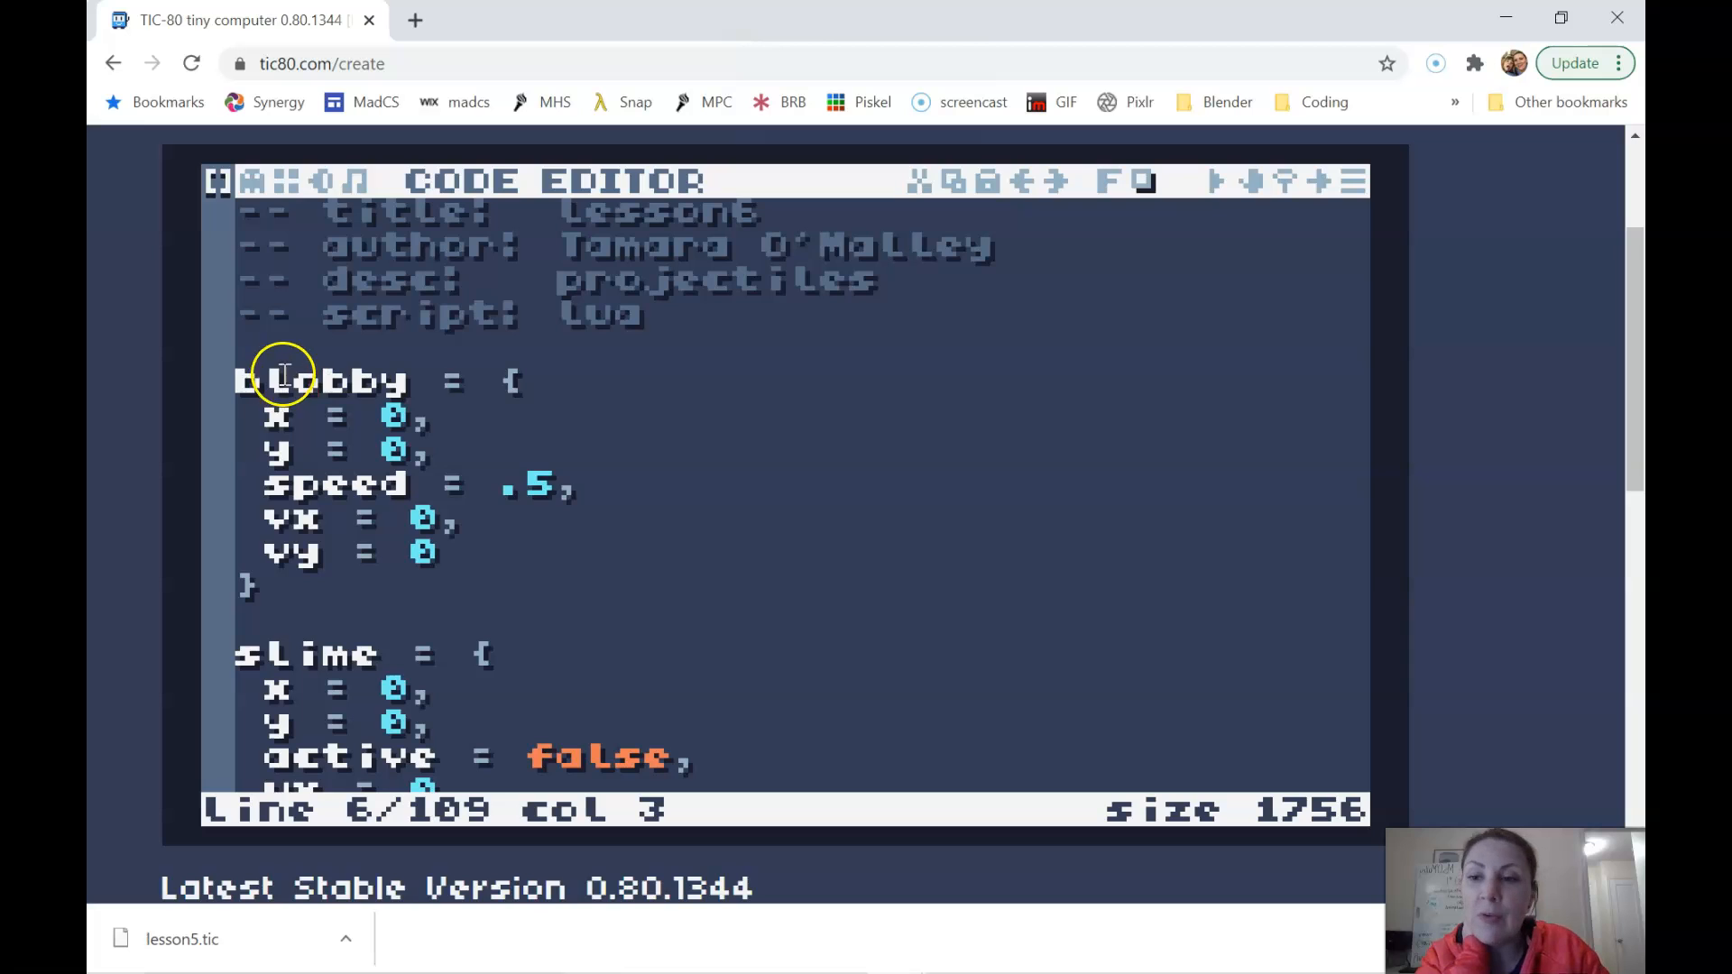
pyautogui.doubleClick(288, 379)
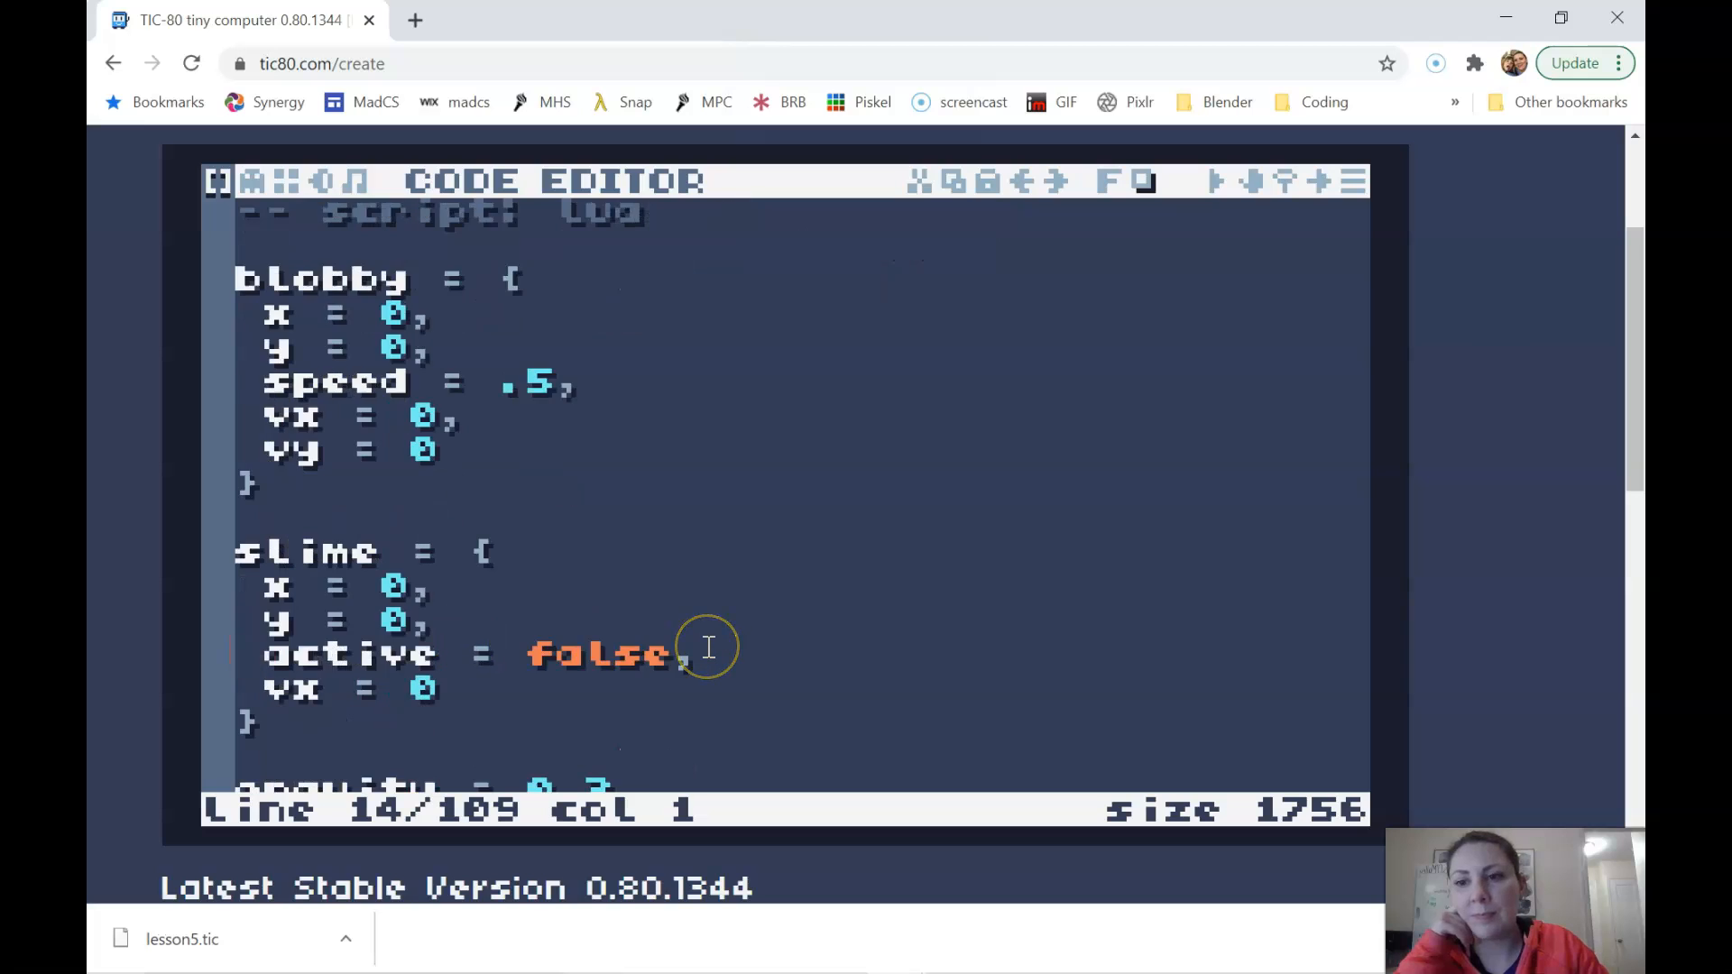
pyautogui.scroll(-3)
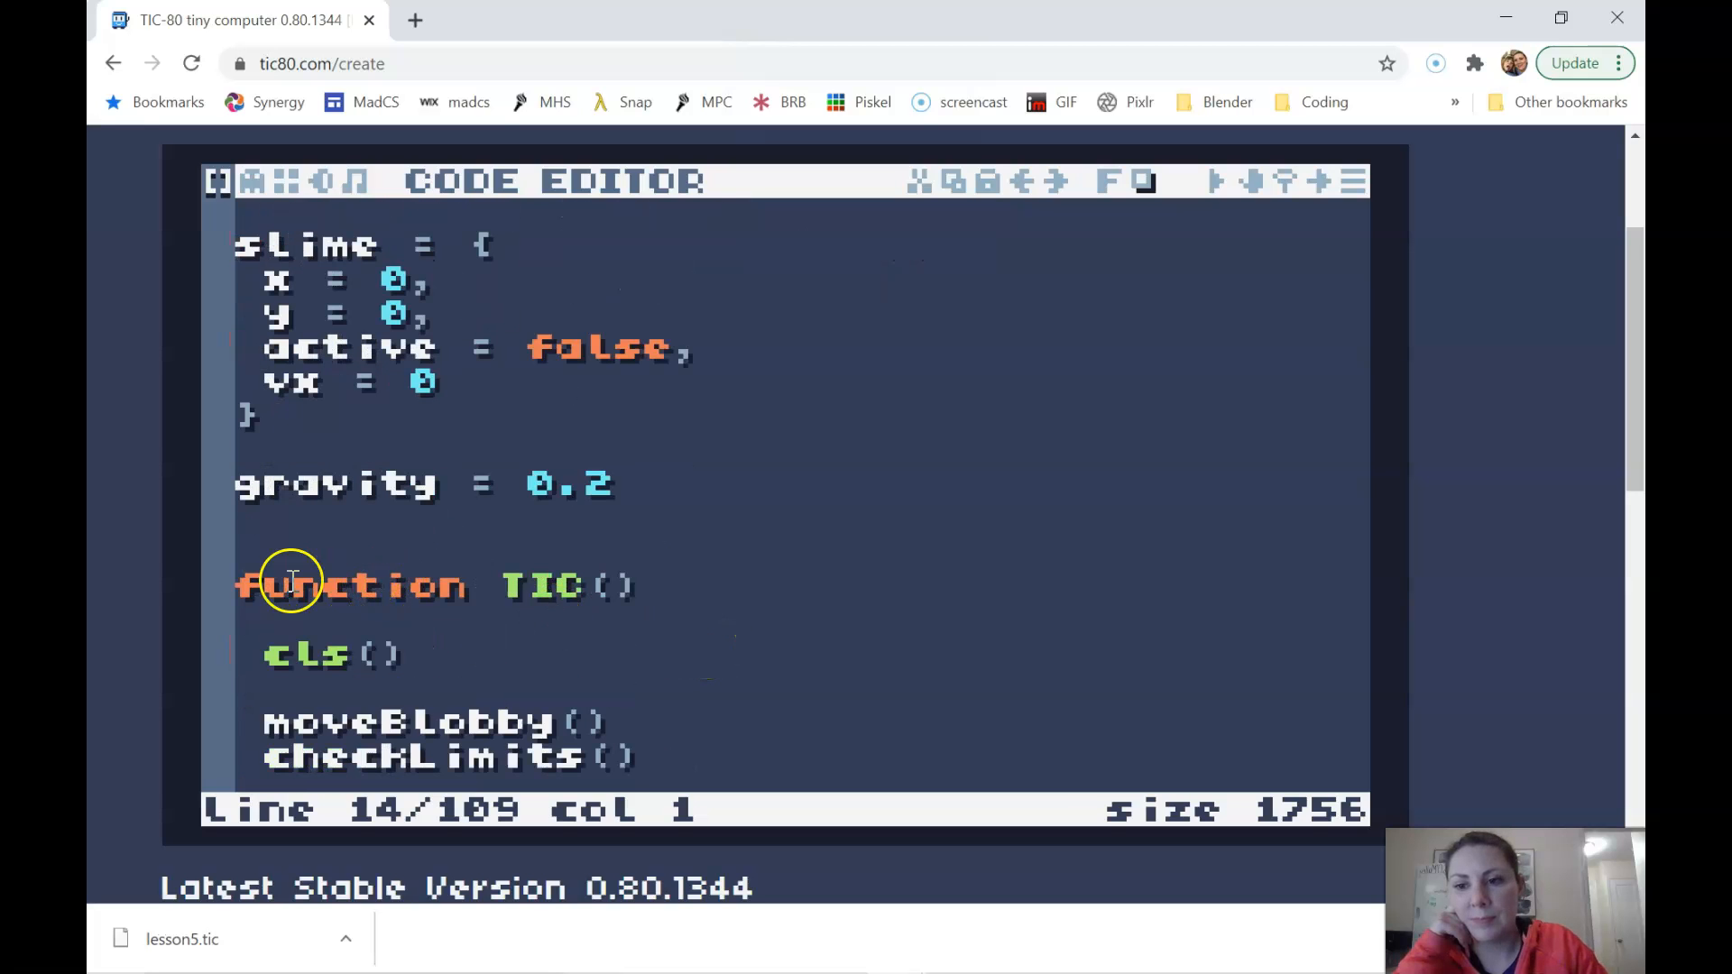
pyautogui.scroll(-3)
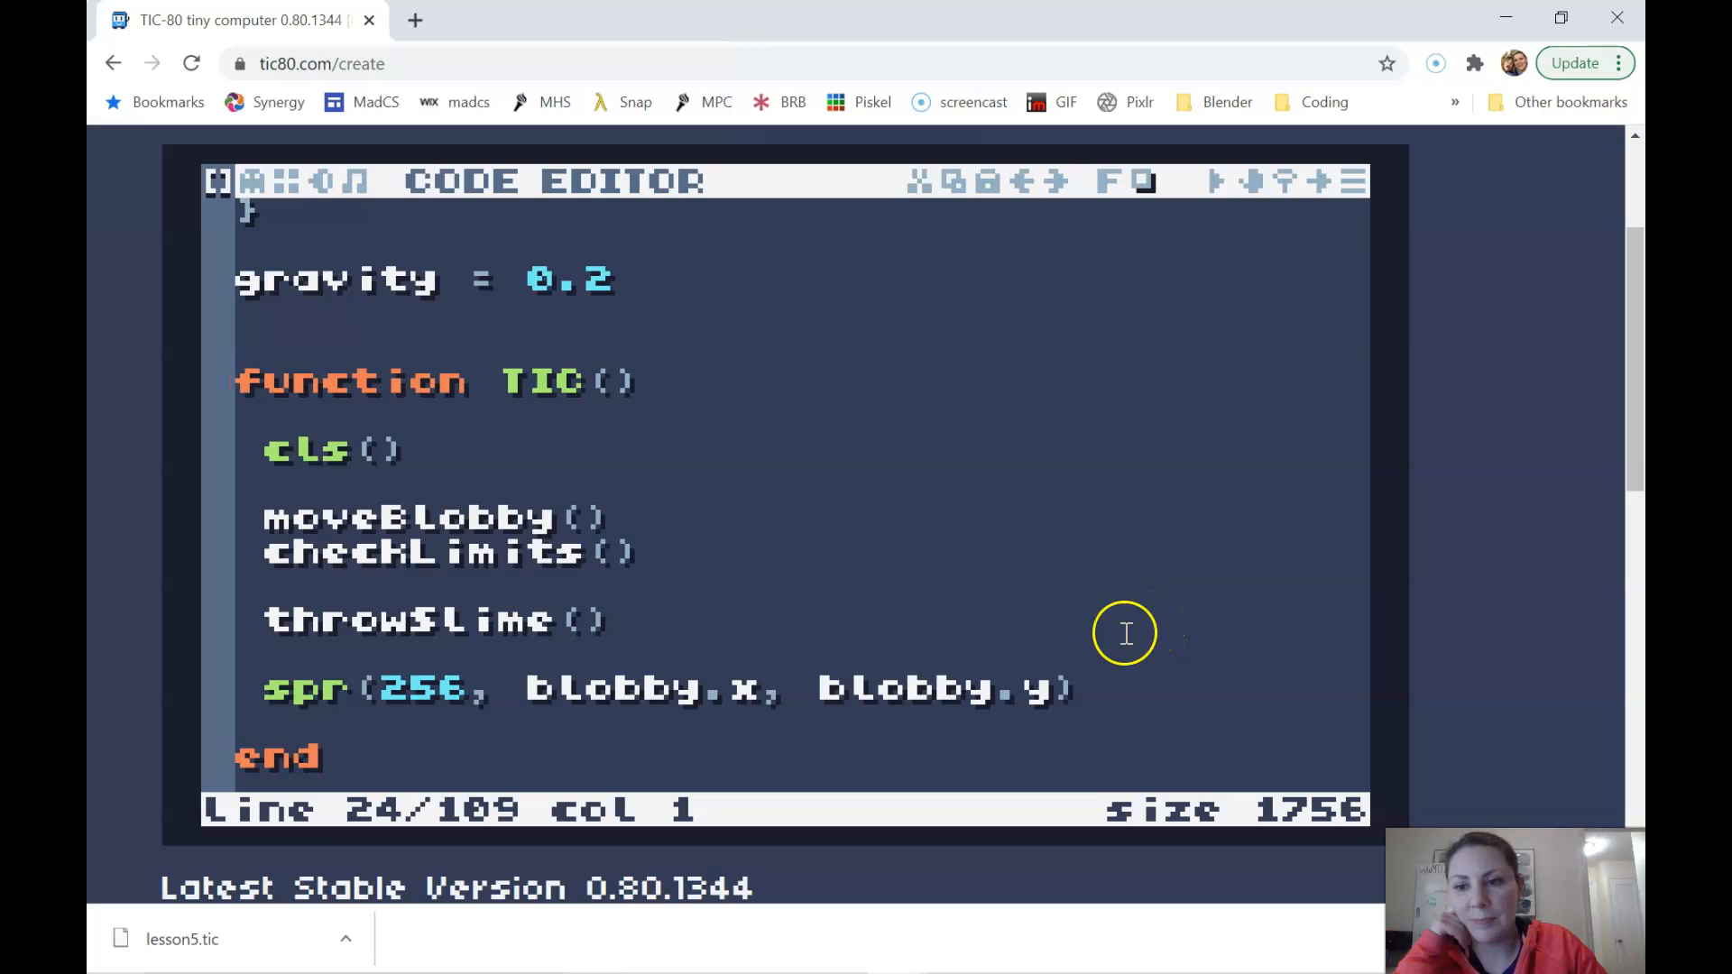
pyautogui.scroll(-3)
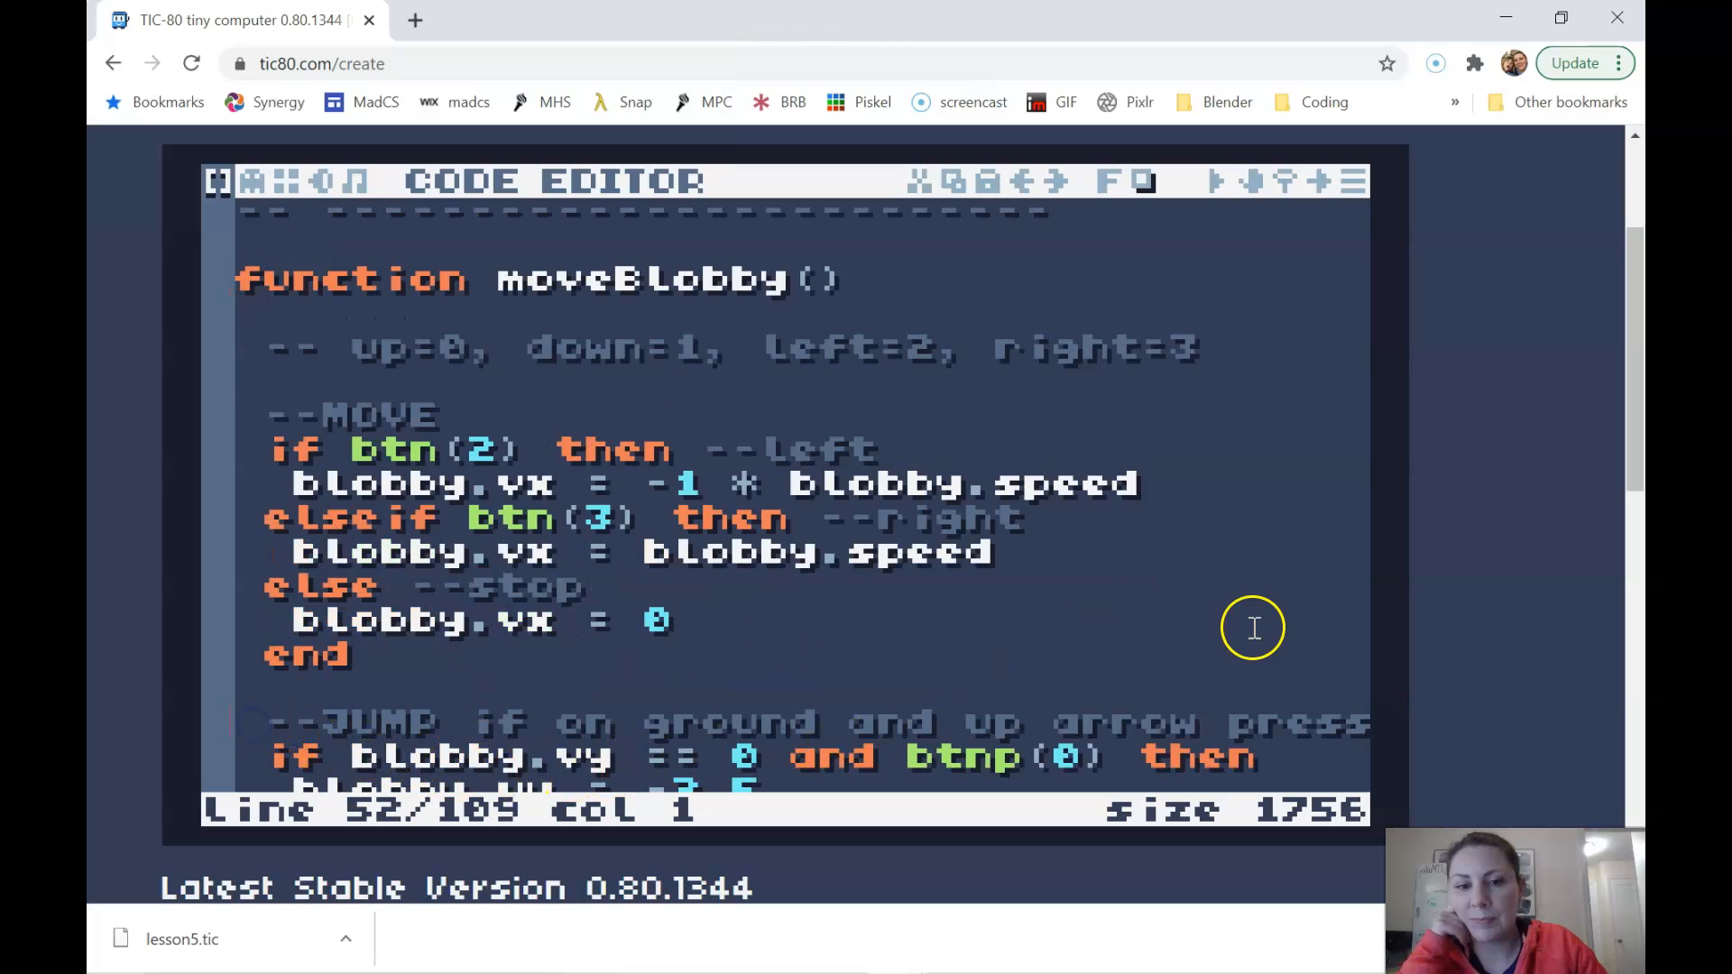
# Scroll down through the body of the moveBlobby function
pyautogui.scroll(-3)
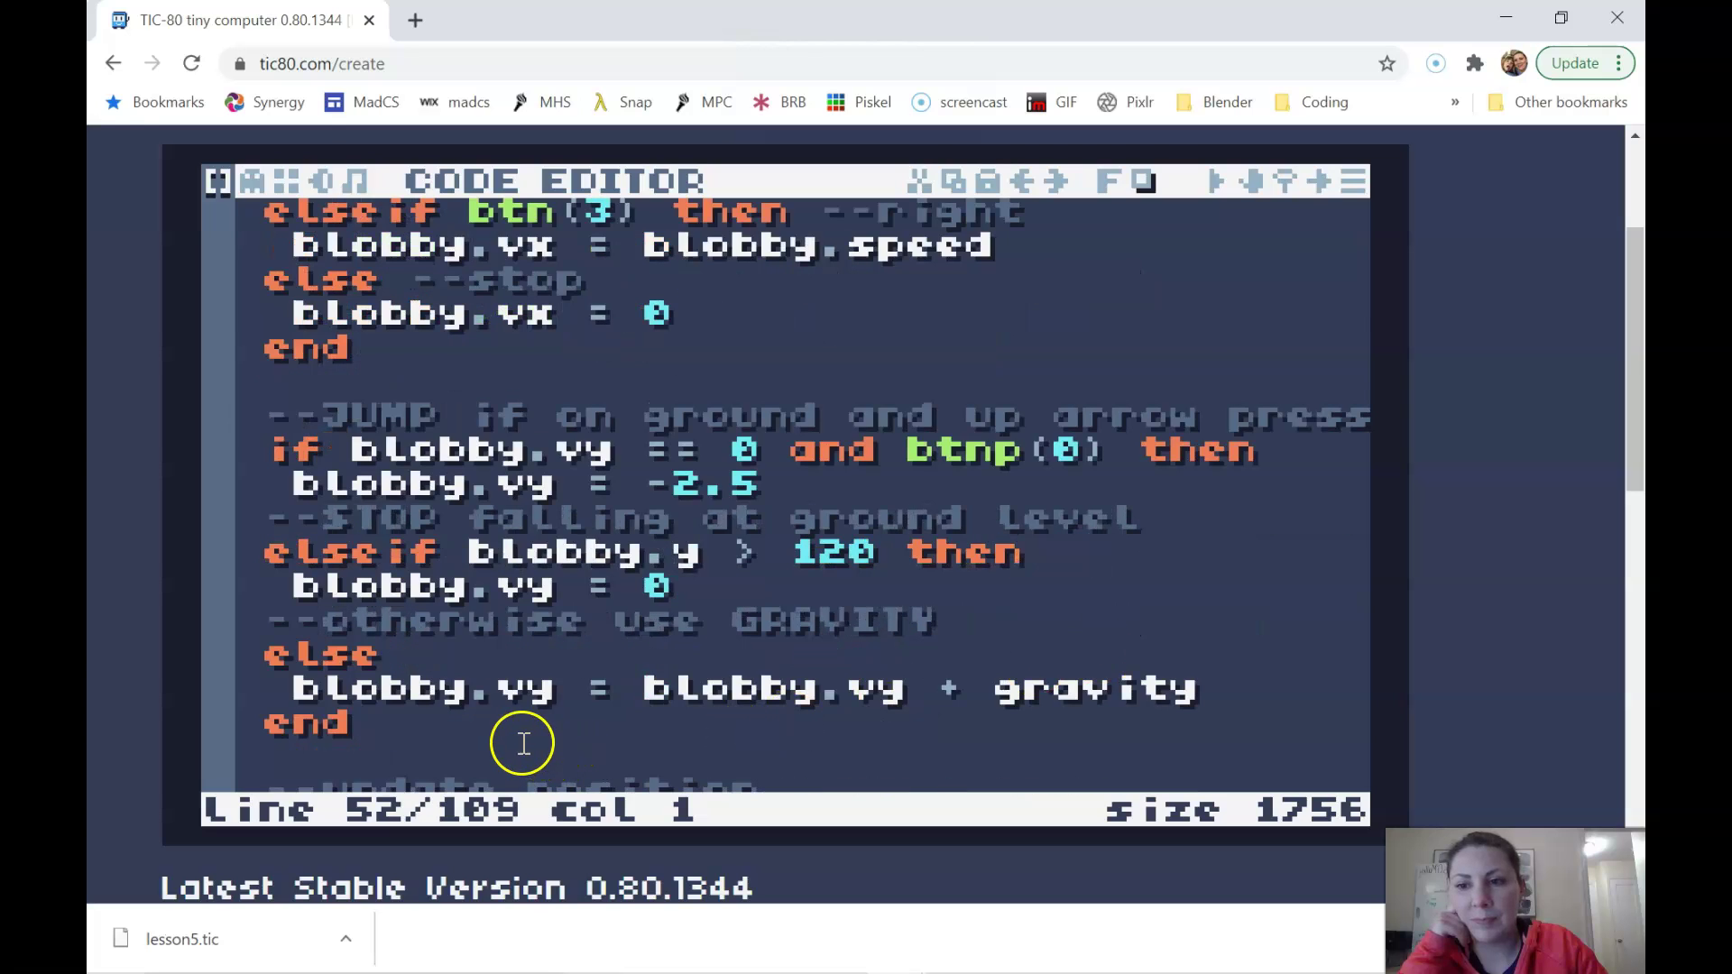
pyautogui.scroll(-3)
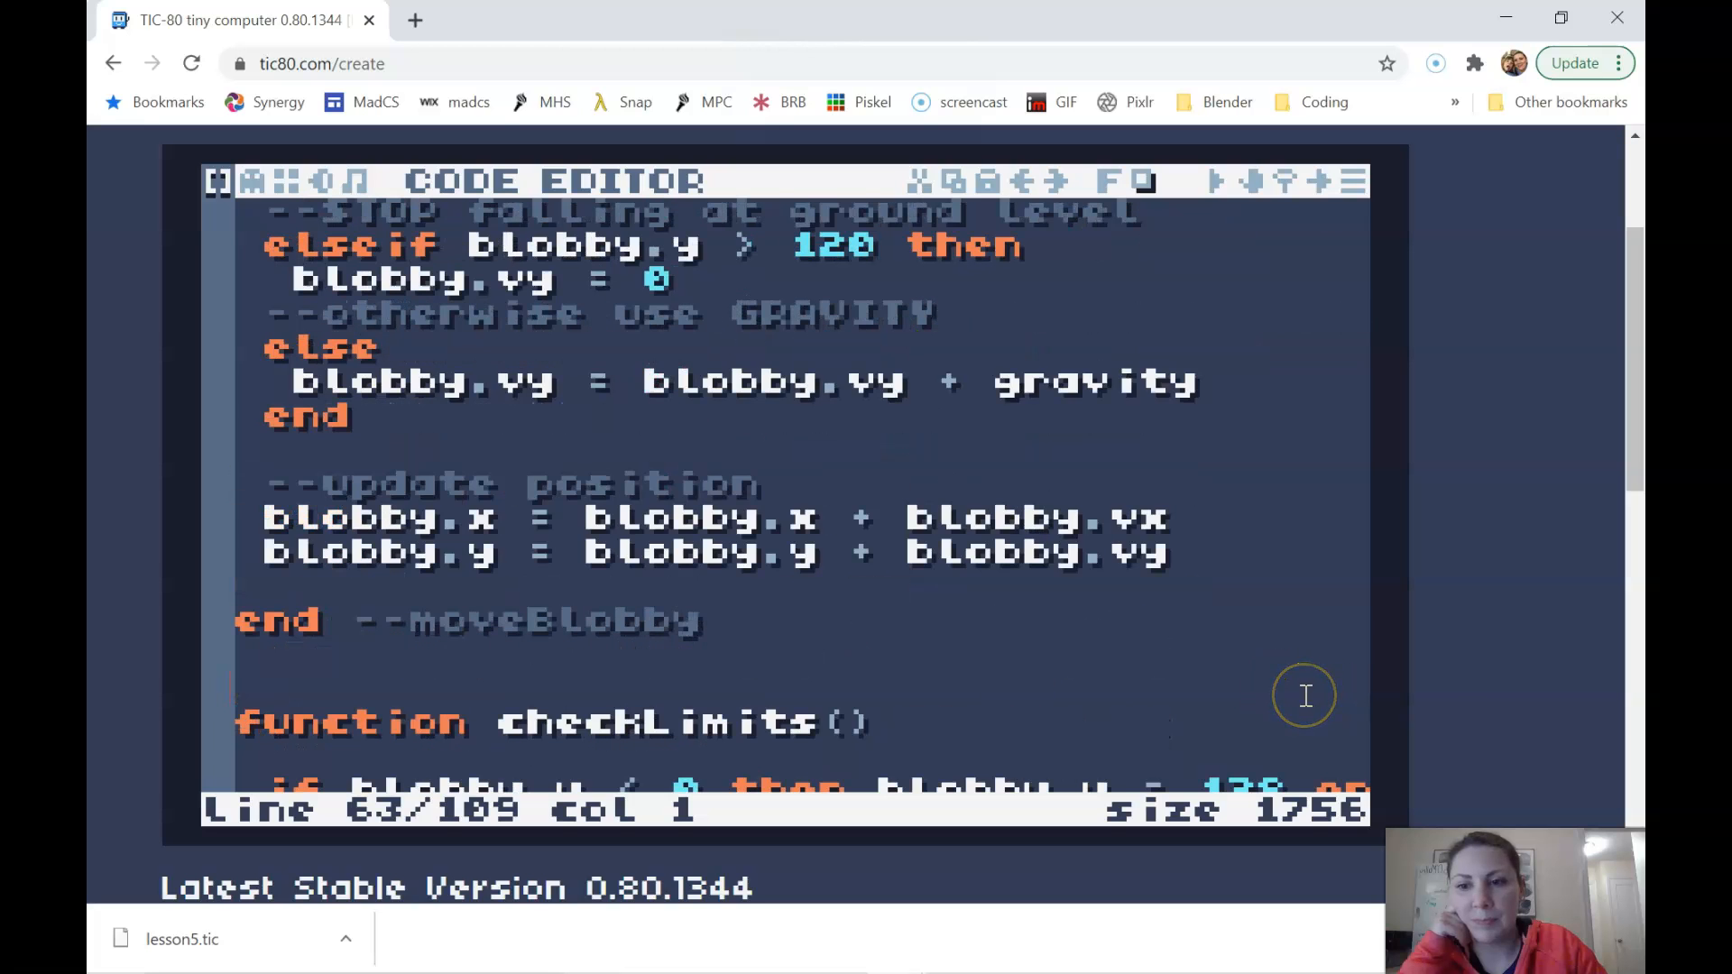
pyautogui.scroll(-3)
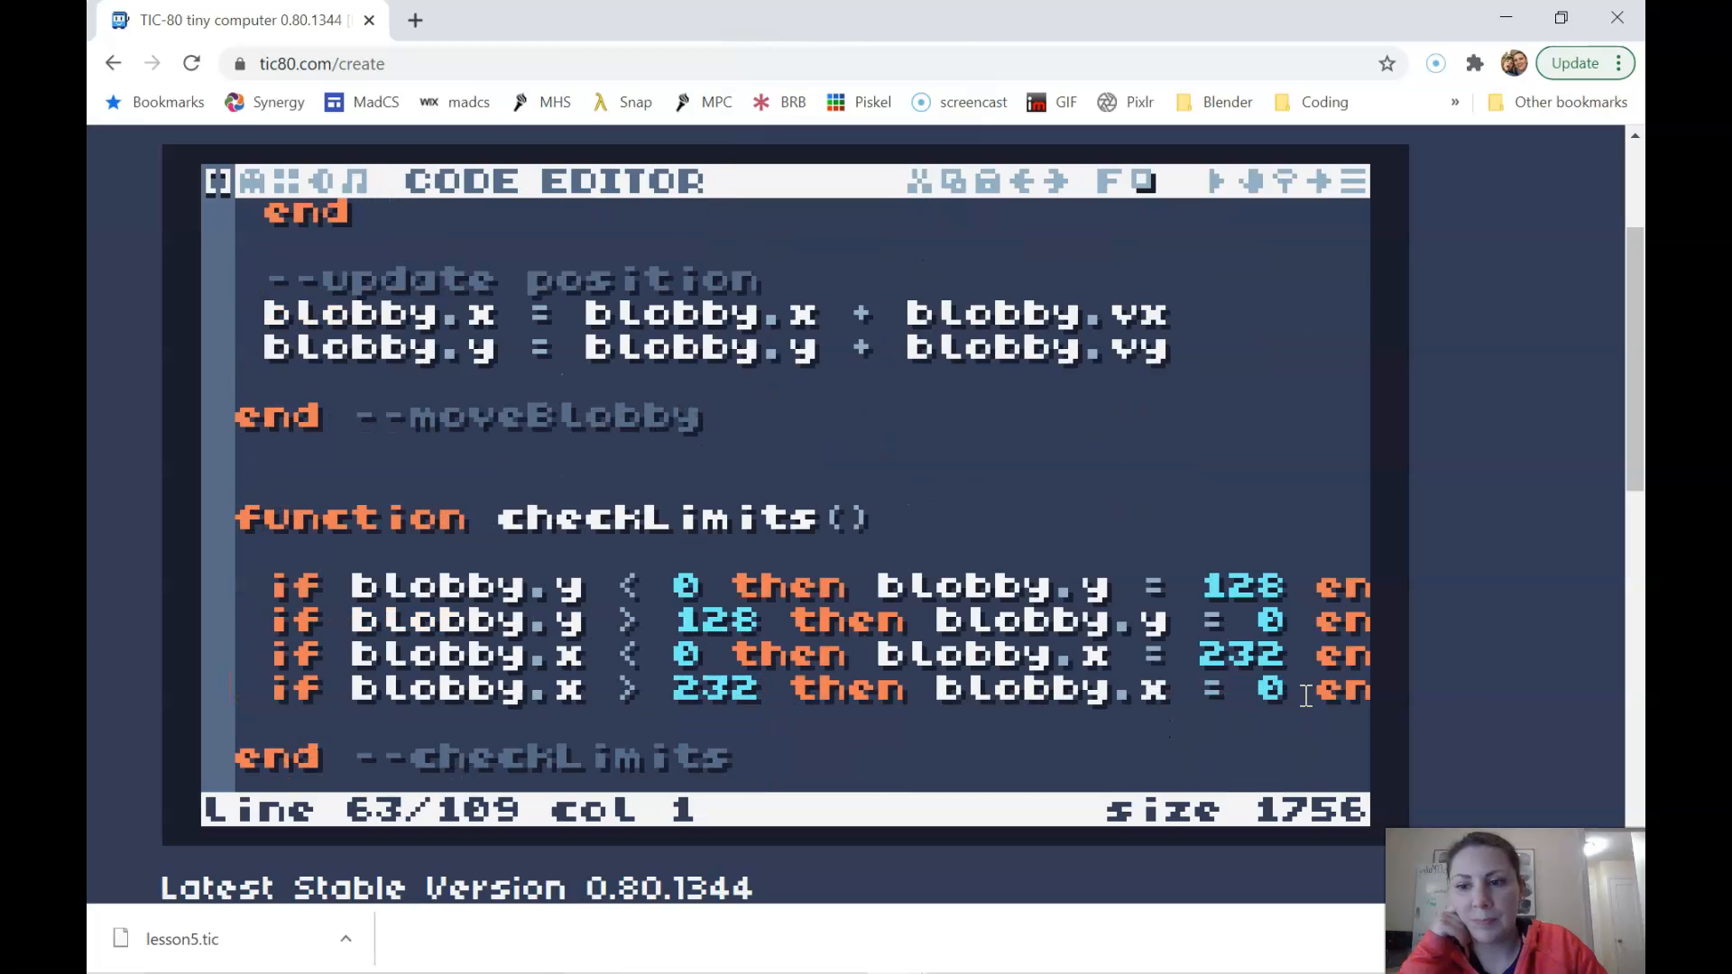
pyautogui.moveTo(1137, 214)
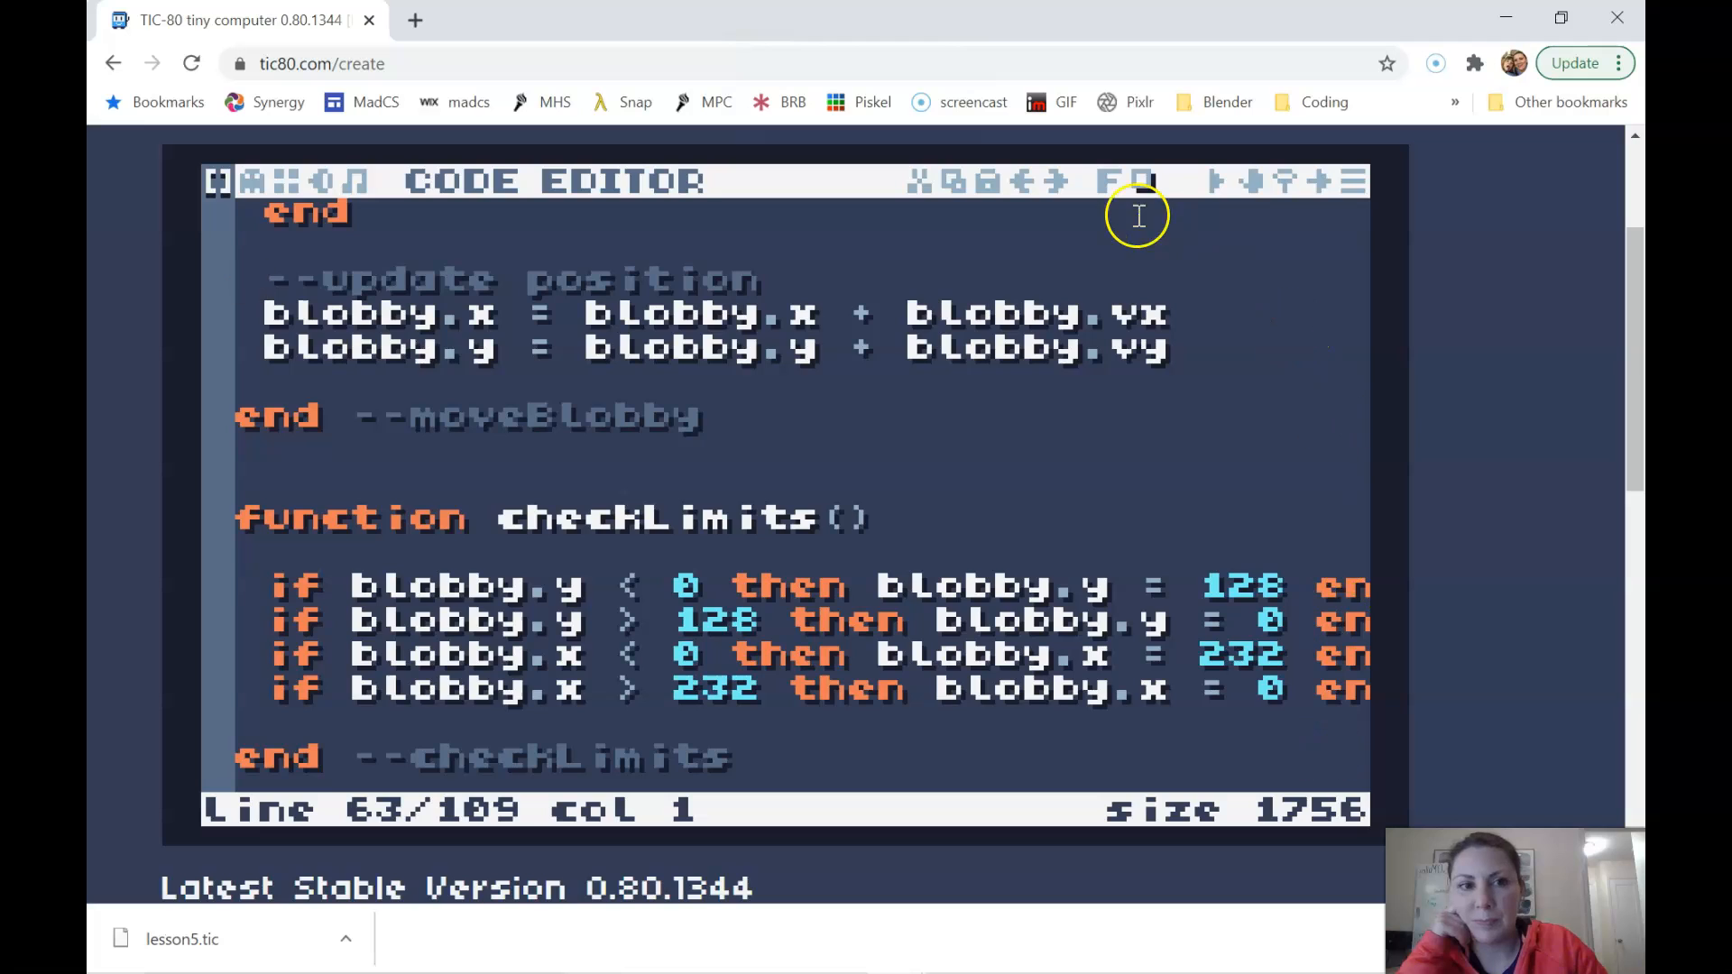
# Toggle the editor font twice, then scroll to checkLimits and the start of throwSlime
pyautogui.click(1104, 180)
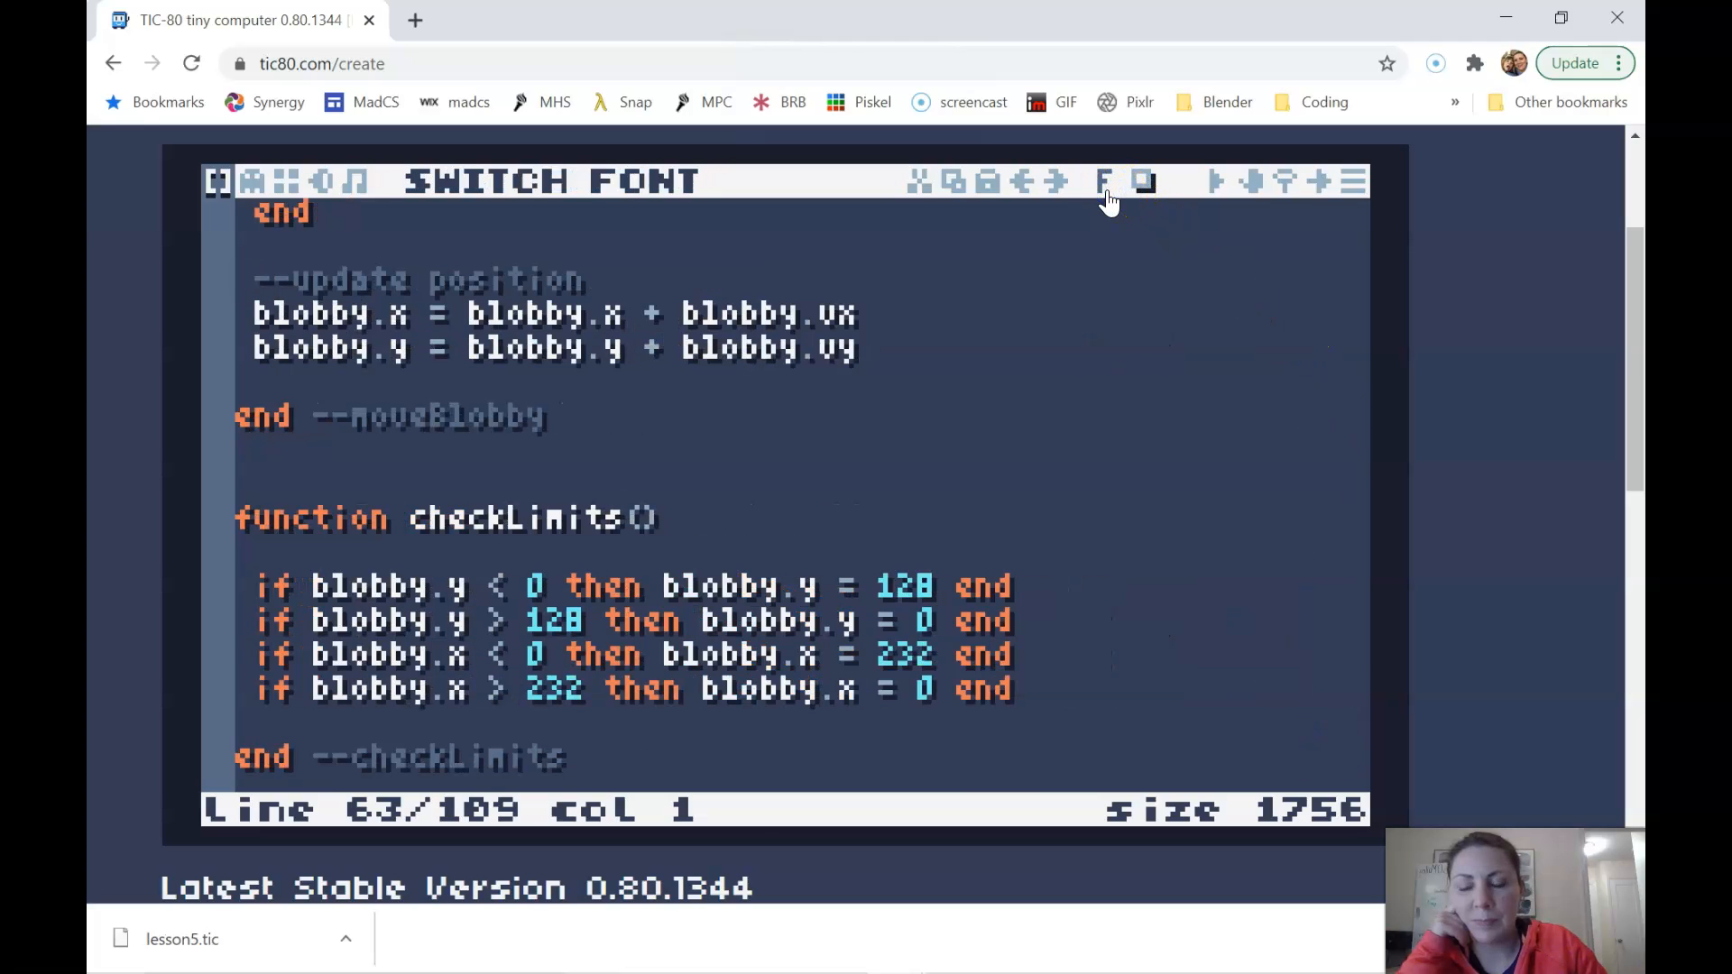
pyautogui.click(1108, 180)
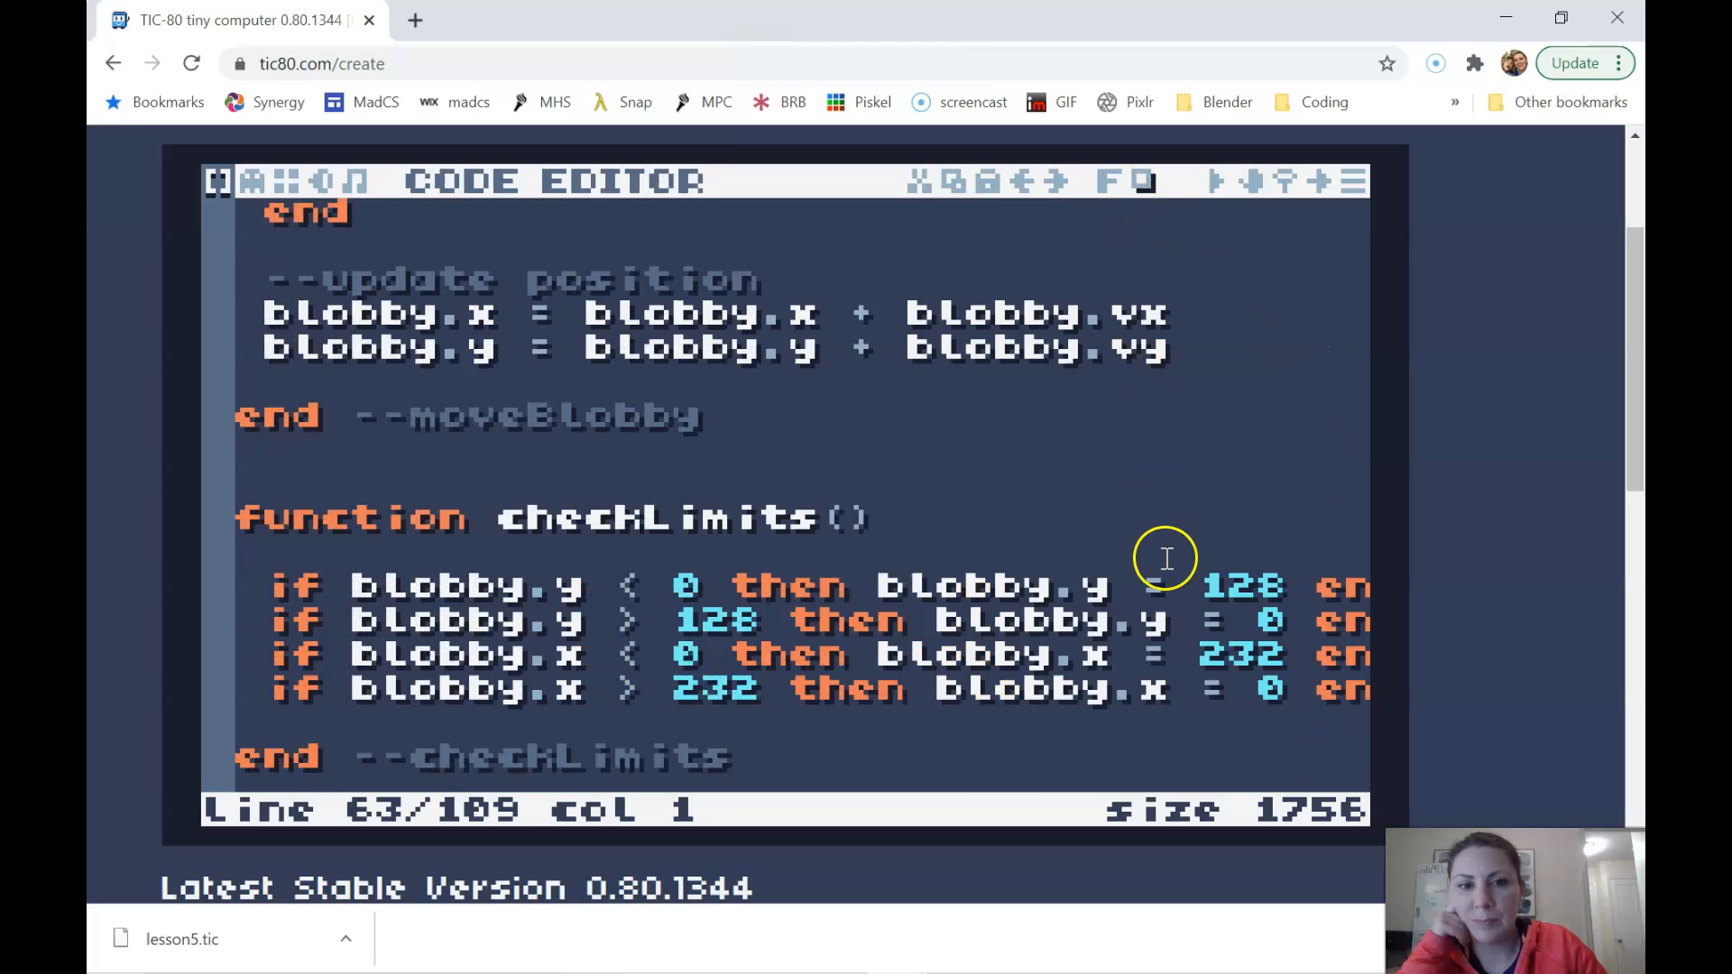
pyautogui.scroll(-3)
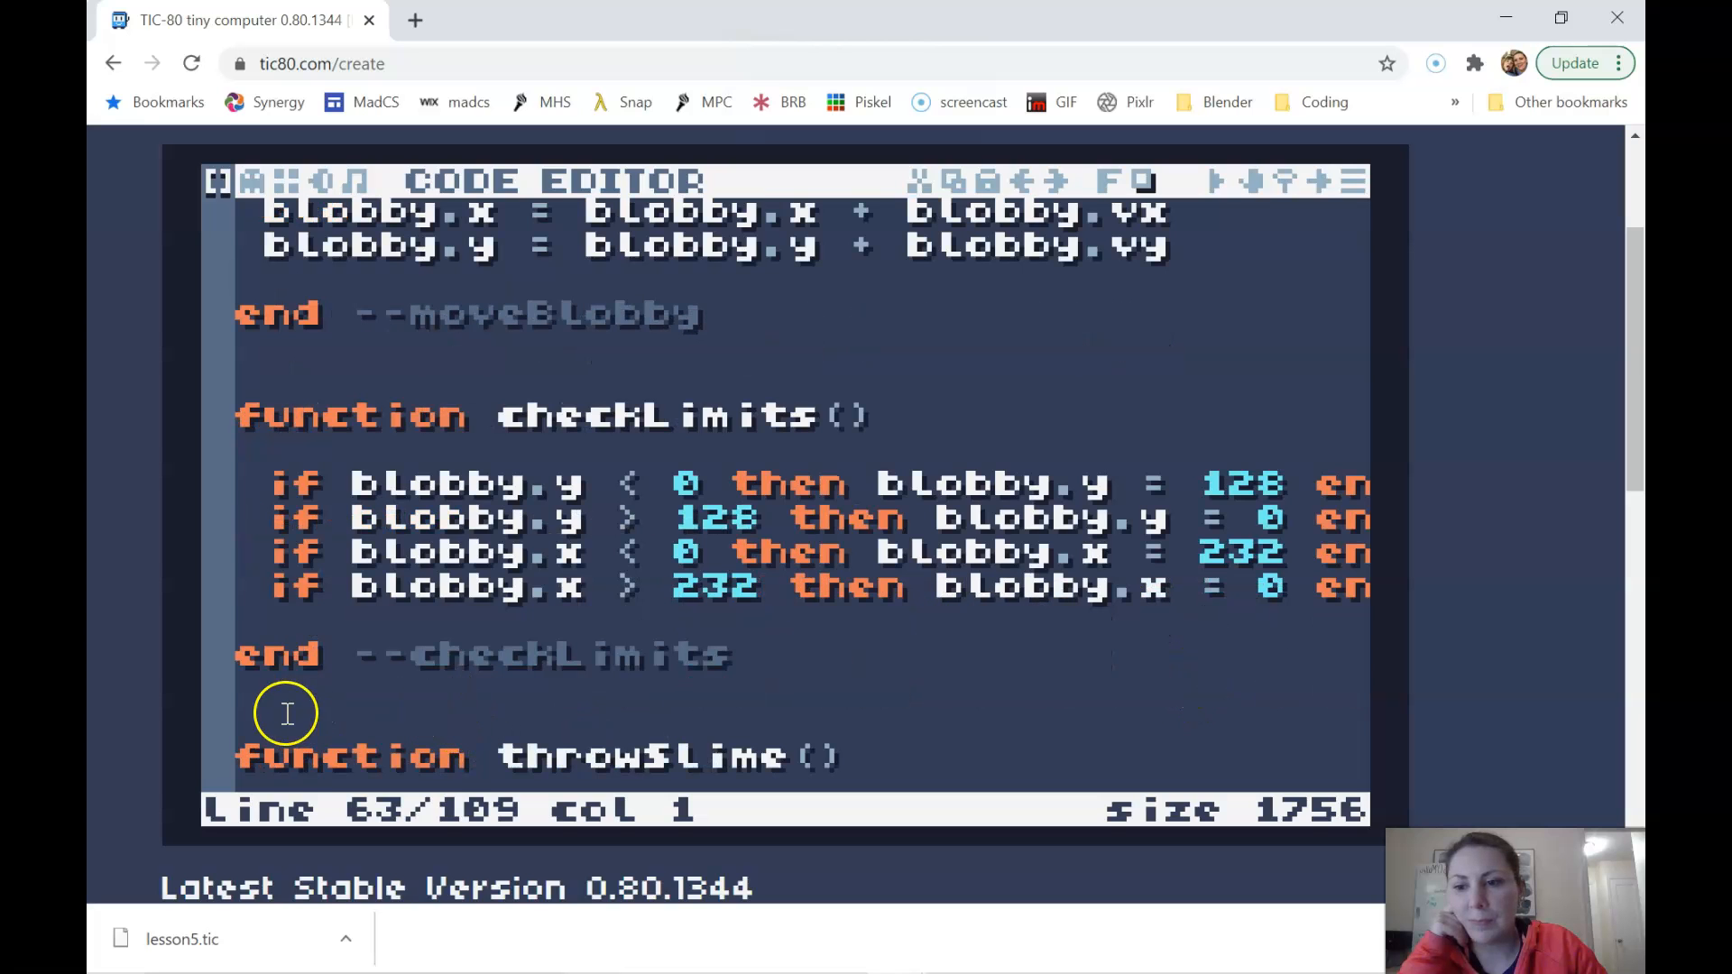
pyautogui.scroll(-3)
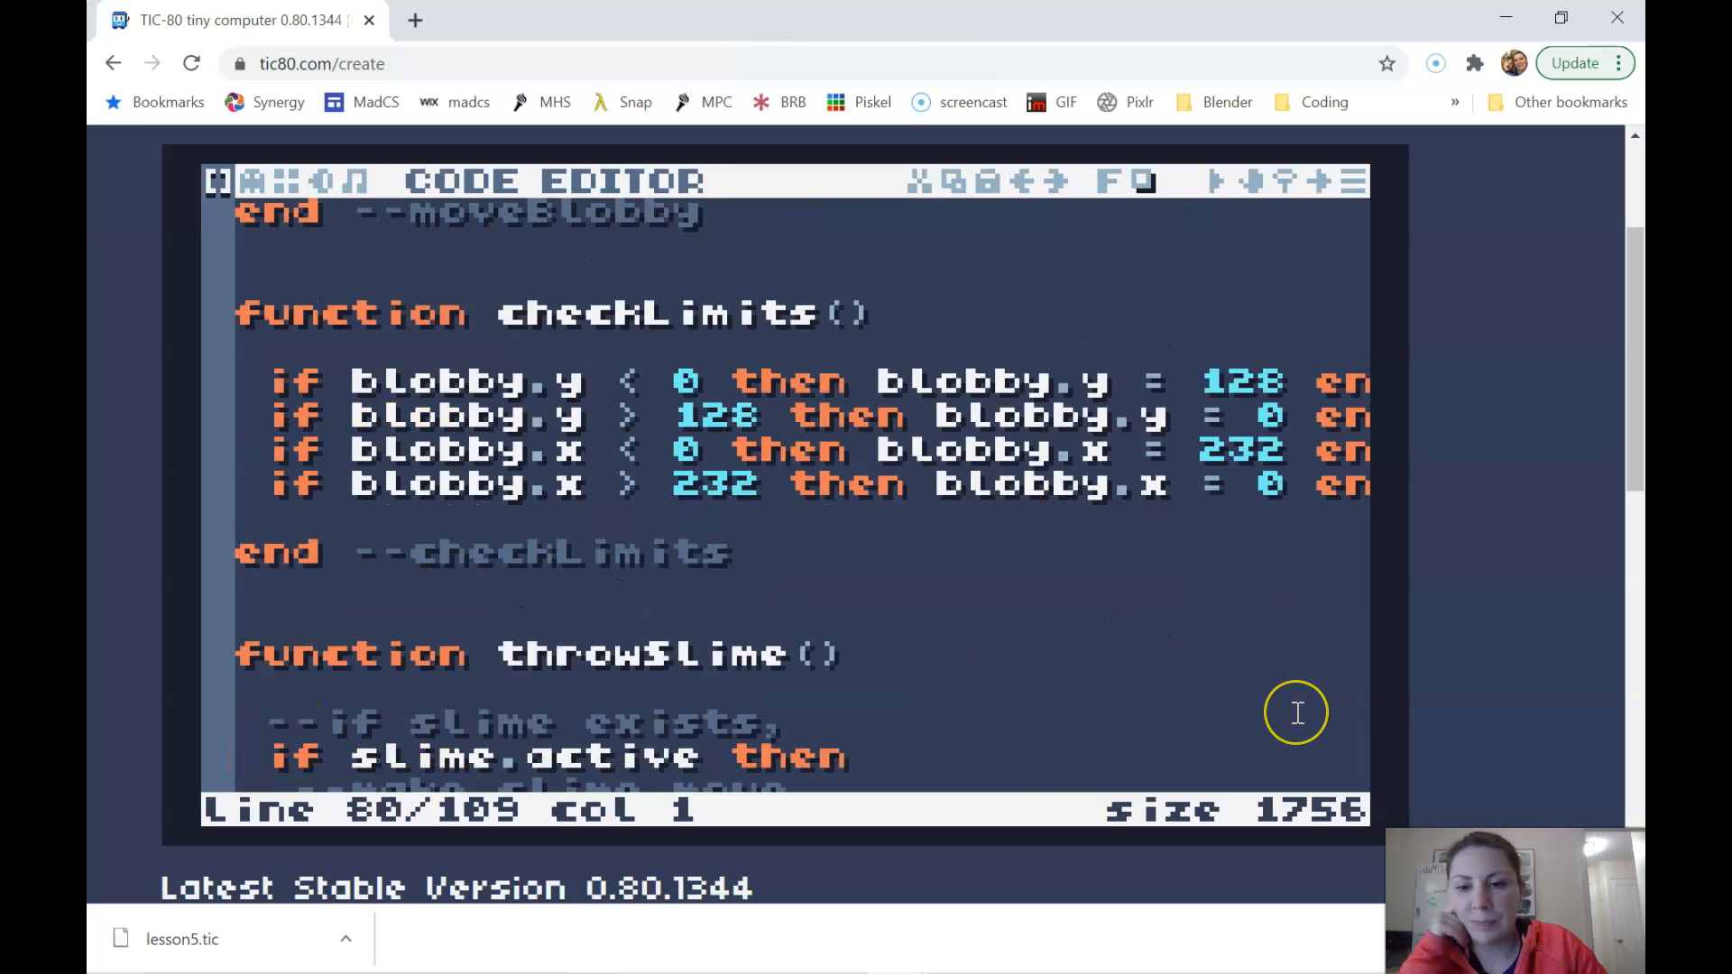
# Scroll through throwSlime until its closing end is visible, toggling the font once
pyautogui.scroll(-3)
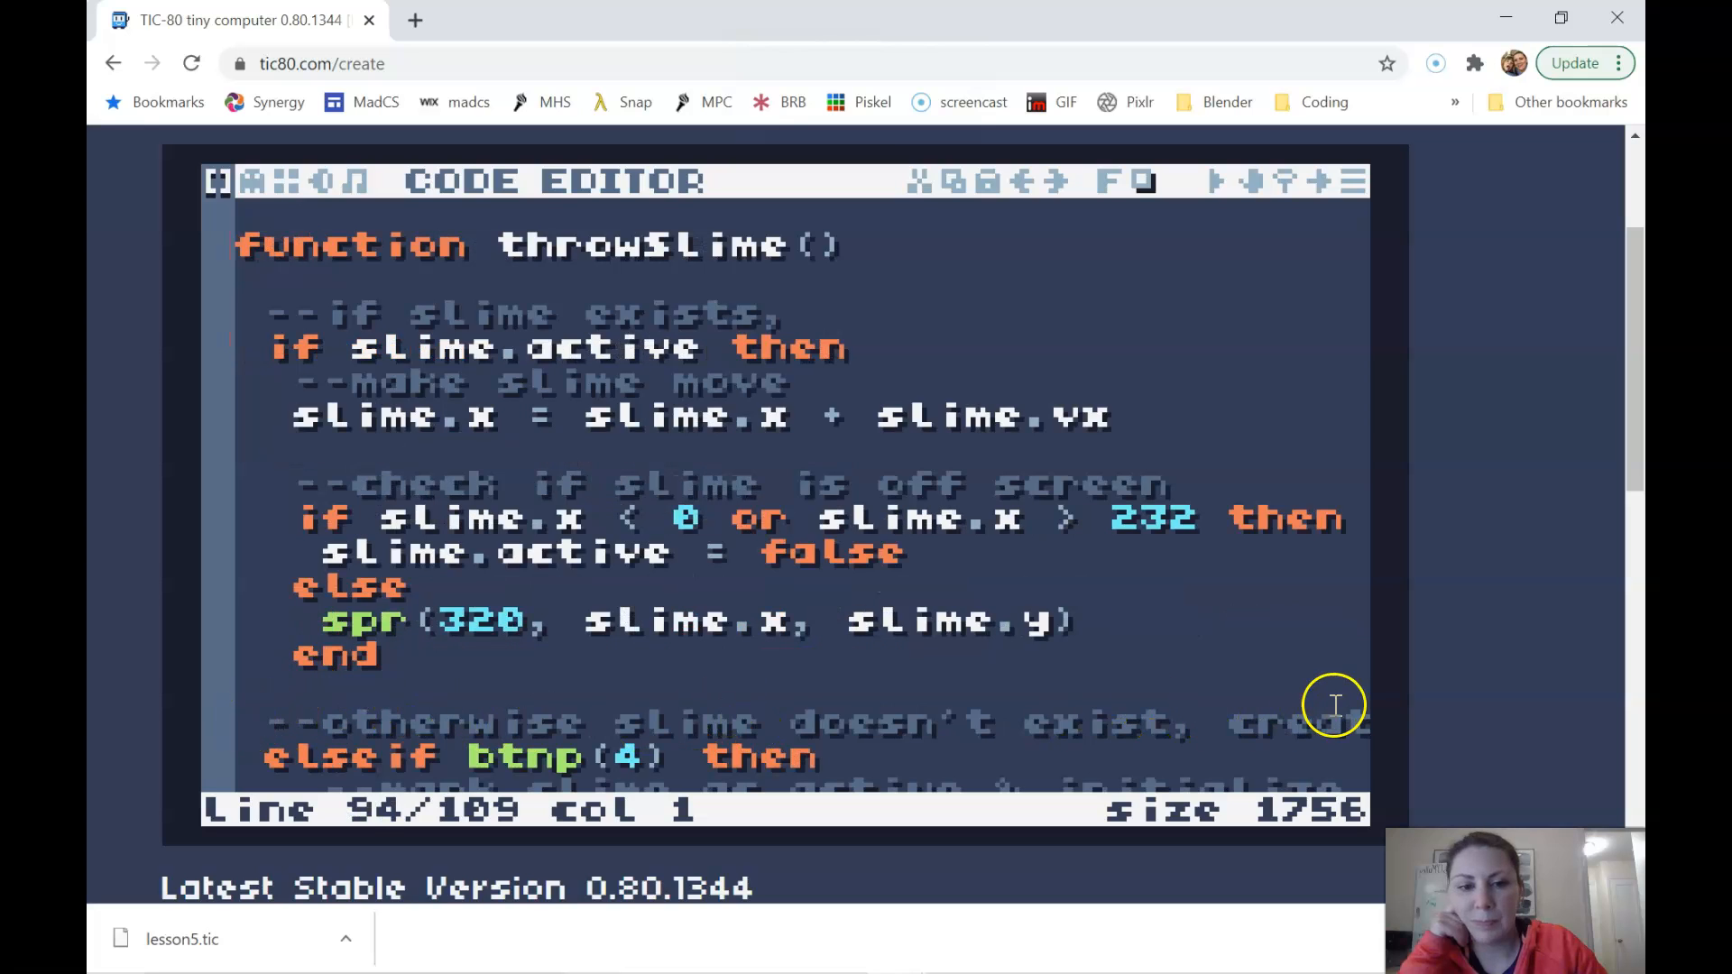
pyautogui.click(1111, 180)
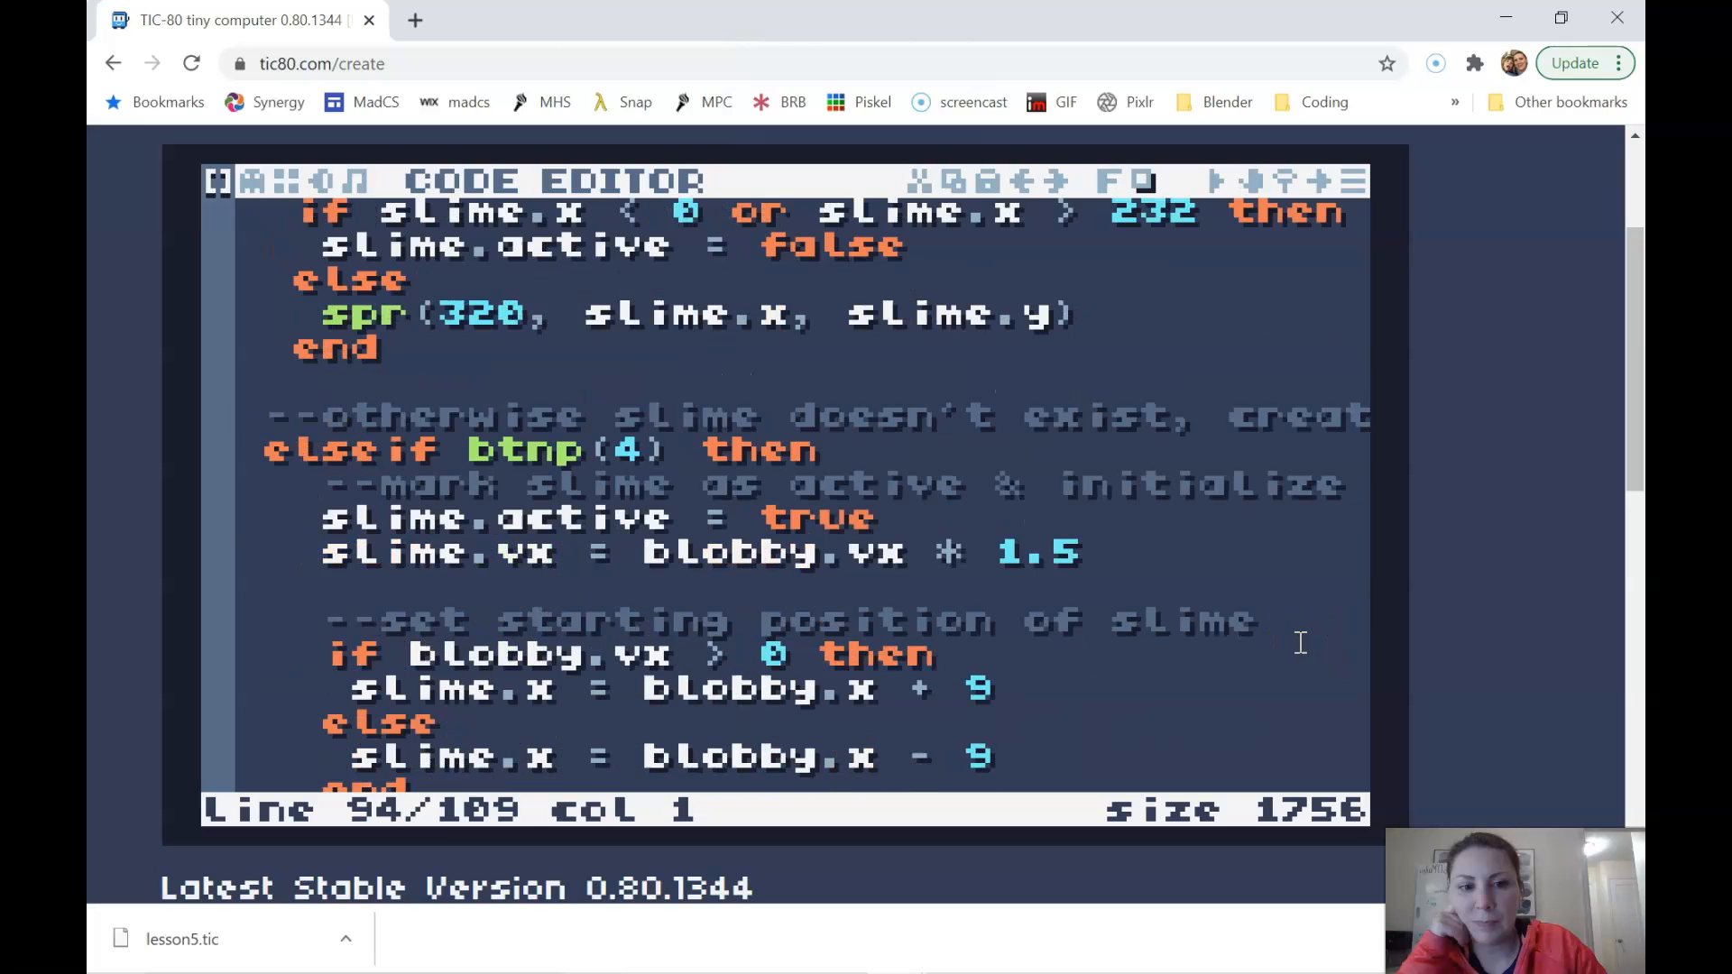
pyautogui.scroll(-3)
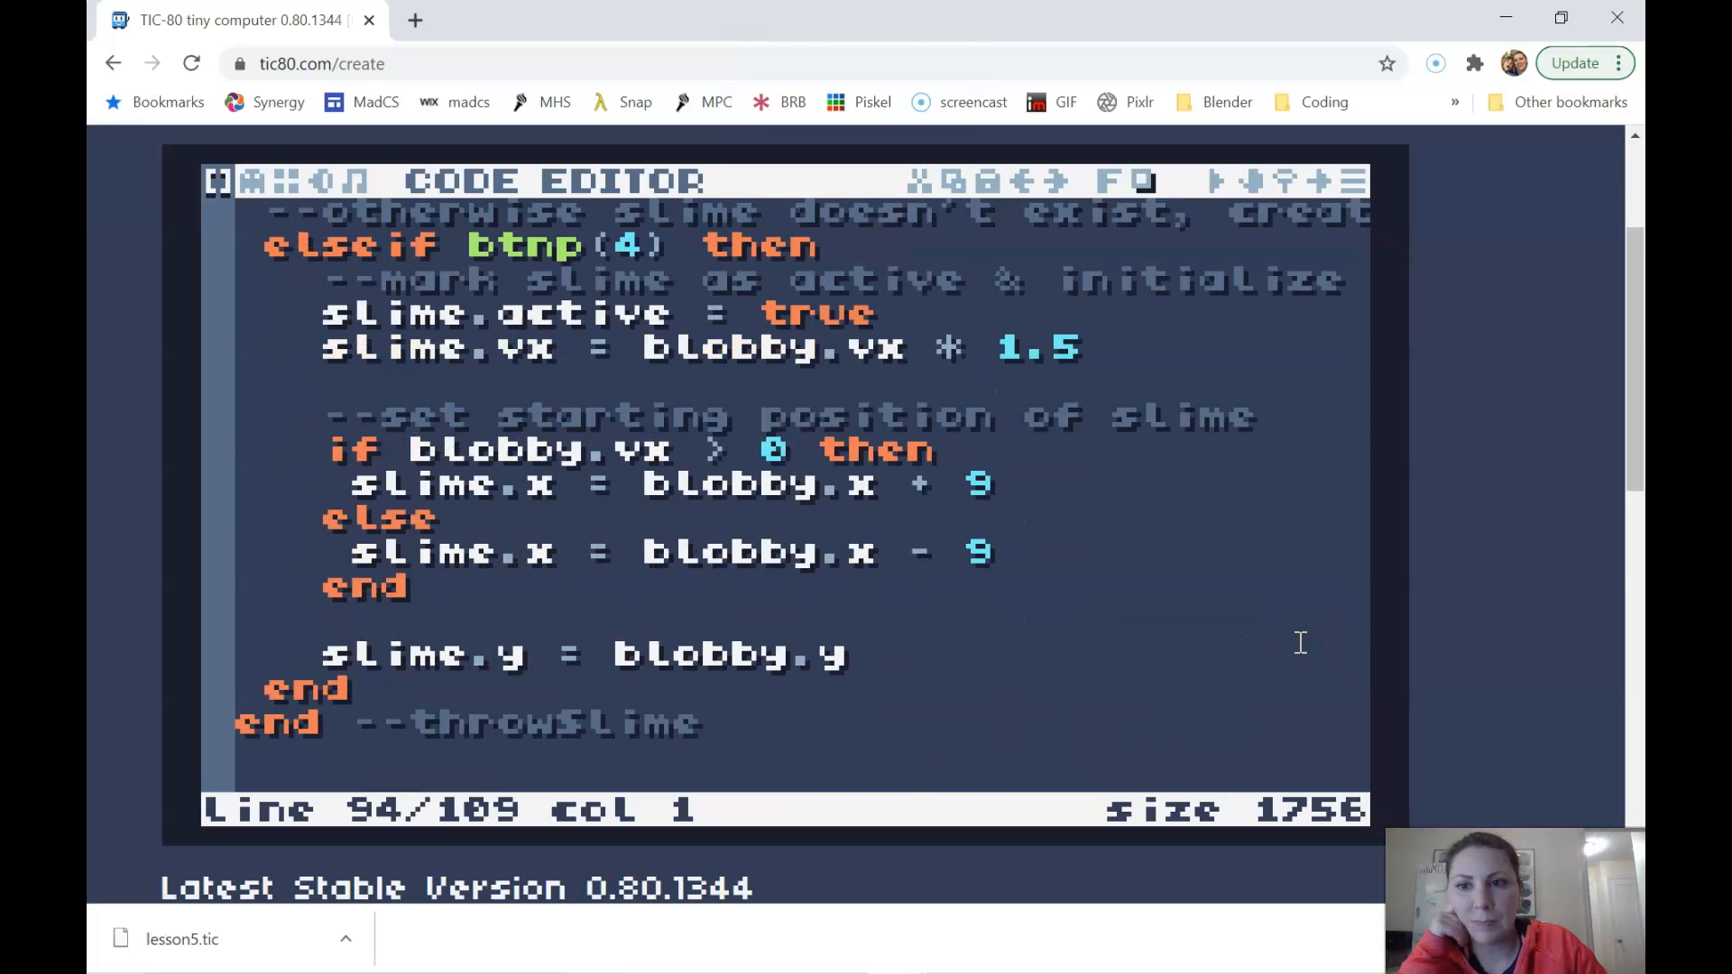